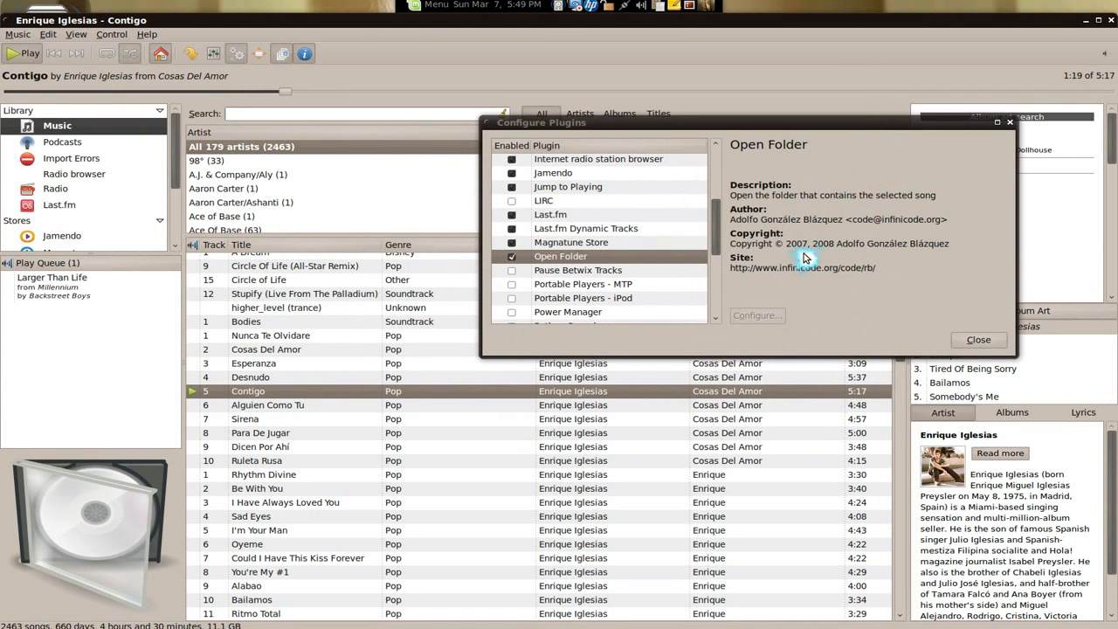
{"action": "mouse_move", "coordinate": [337, 396]}
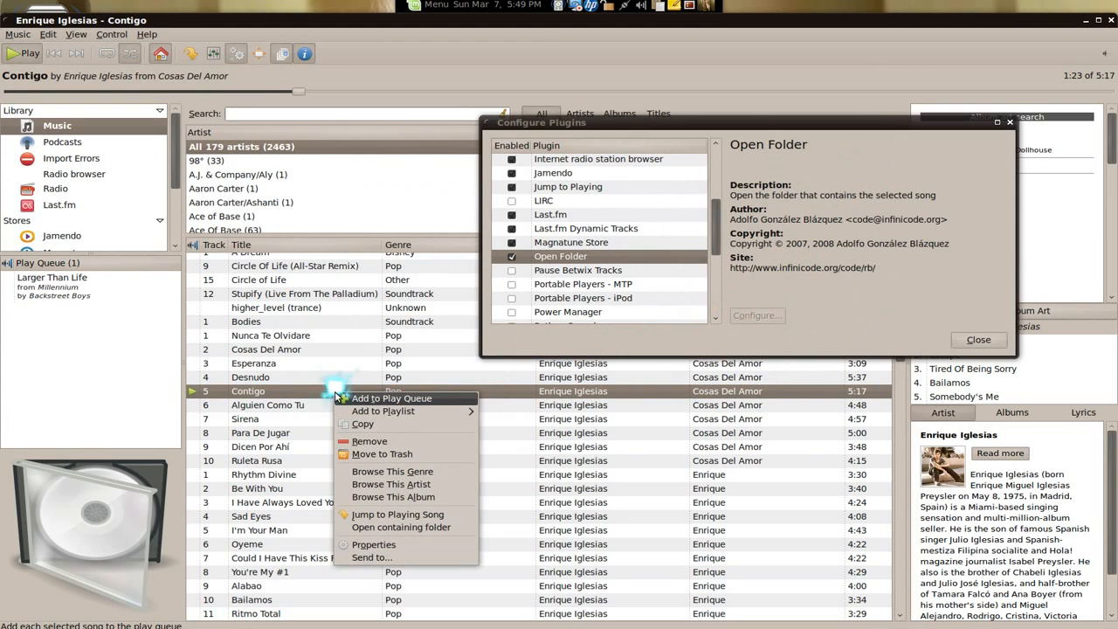
{"action": "mouse_move", "coordinate": [382, 453]}
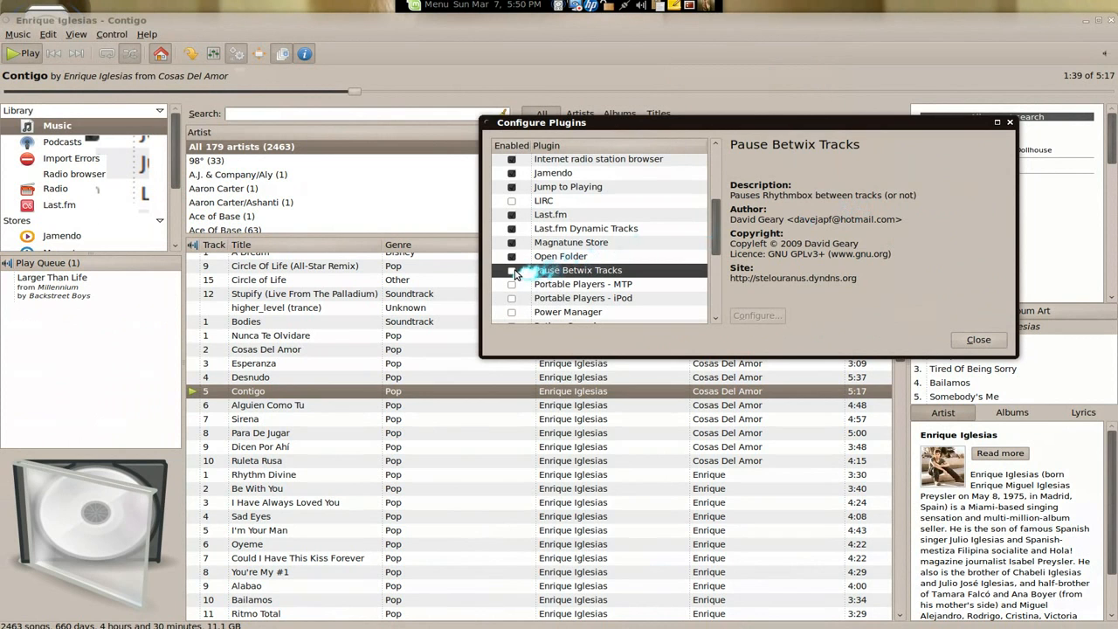
Review the Portable Players - MTP, Power Manager and Record radio stations plugin descriptions.
{"action": "left_click", "coordinate": [512, 270]}
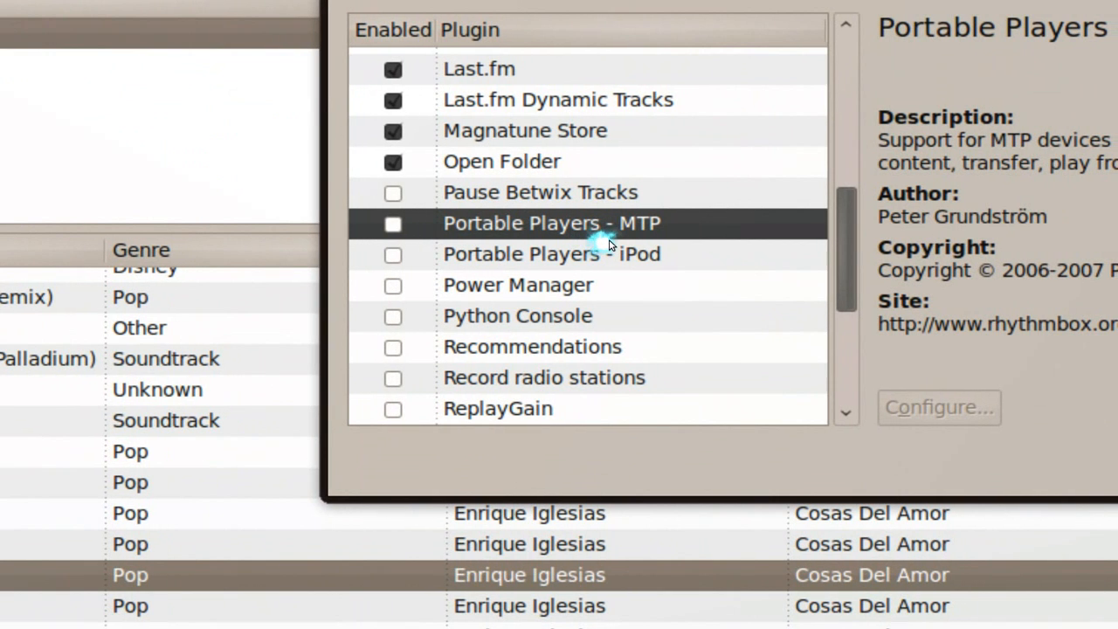
{"action": "left_click", "coordinate": [551, 253]}
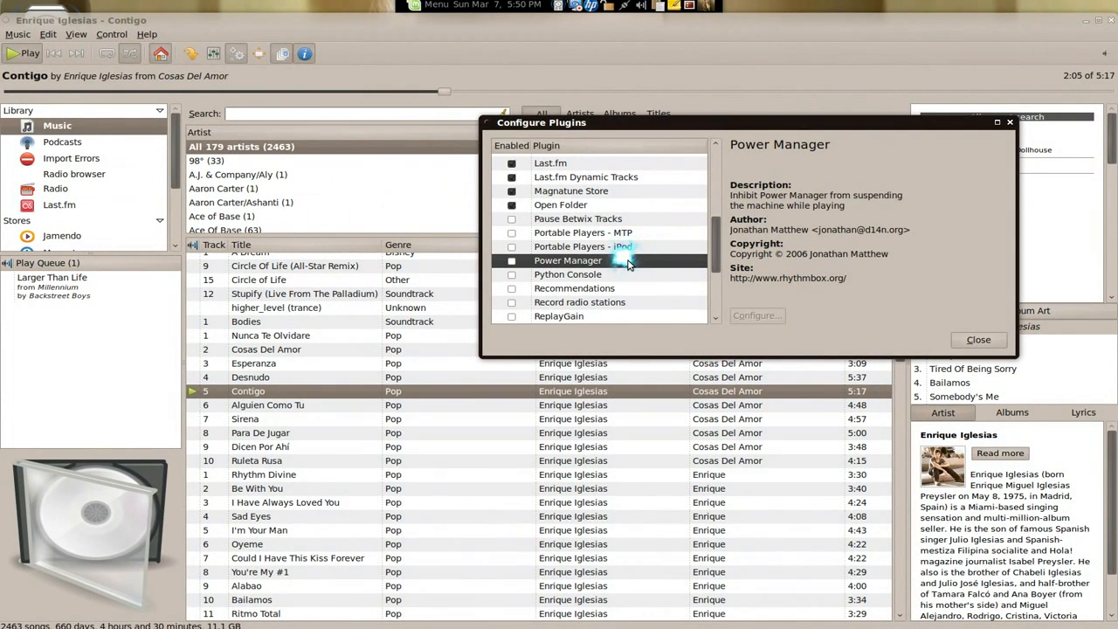
{"action": "scroll", "scroll_direction": "down", "scroll_amount": 3}
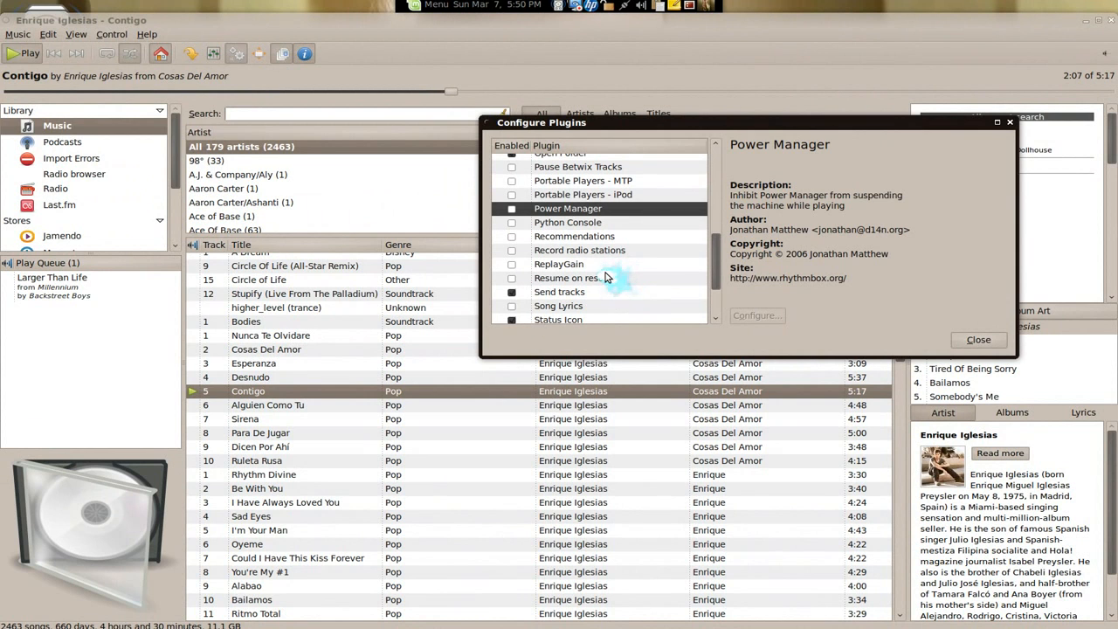
{"action": "left_click", "coordinate": [580, 250]}
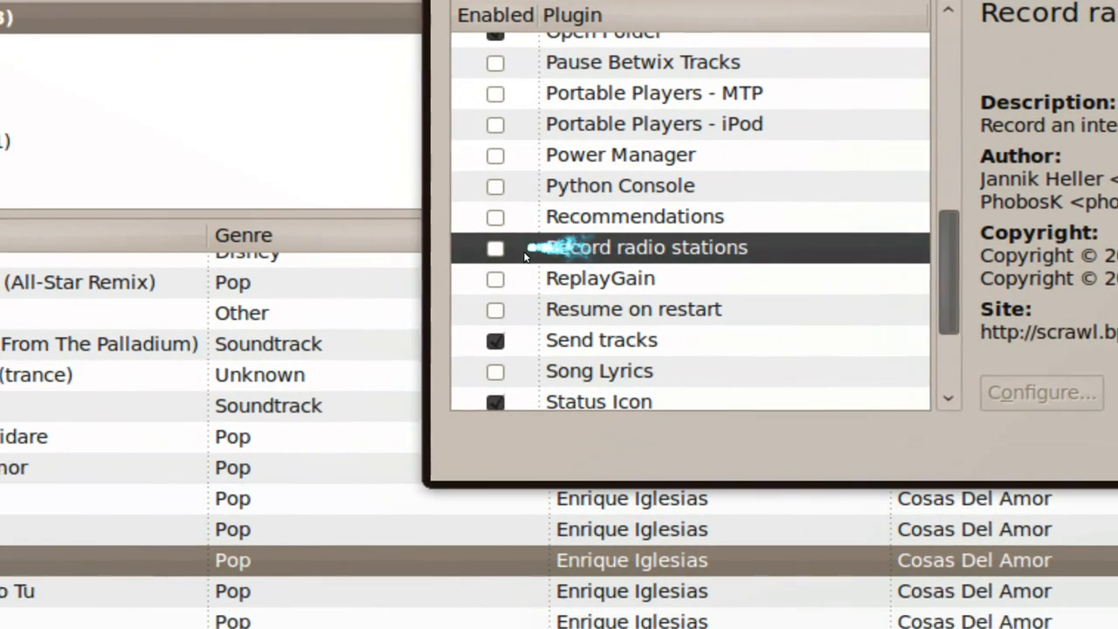
Enable Record radio stations, review its Compability recording options, and cancel without changes.
{"action": "left_click", "coordinate": [495, 248]}
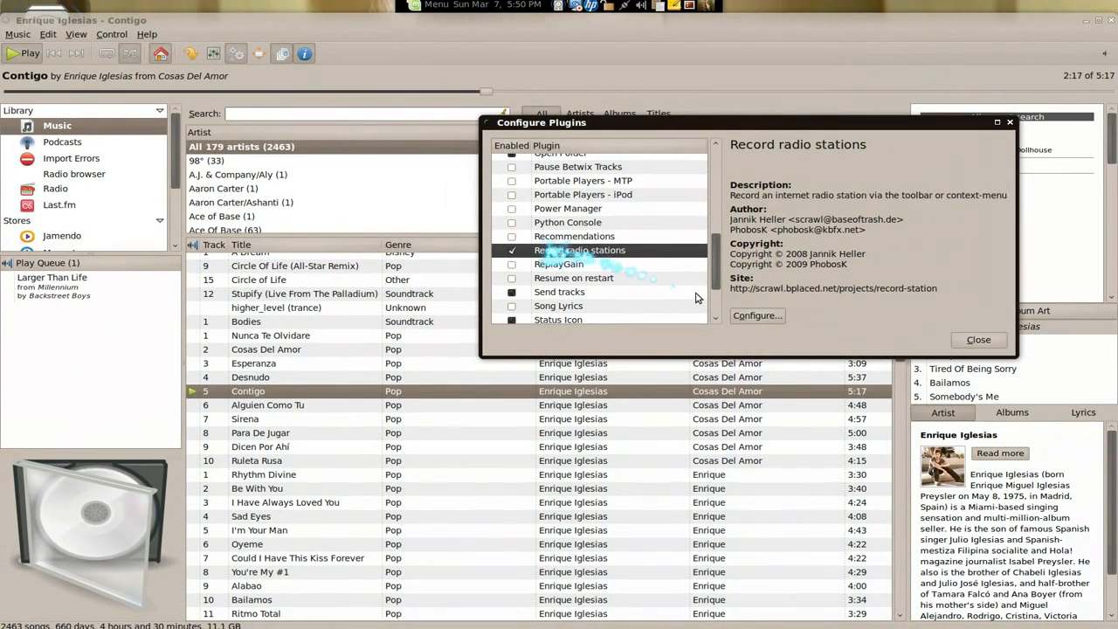
{"action": "left_click", "coordinate": [756, 316]}
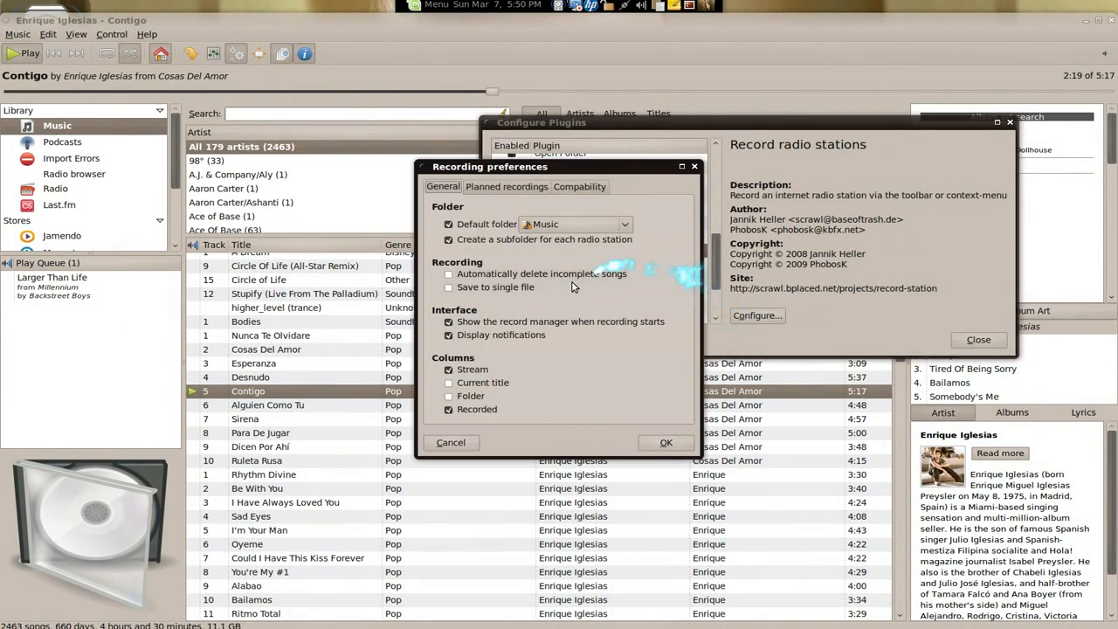
{"action": "left_click", "coordinate": [506, 186]}
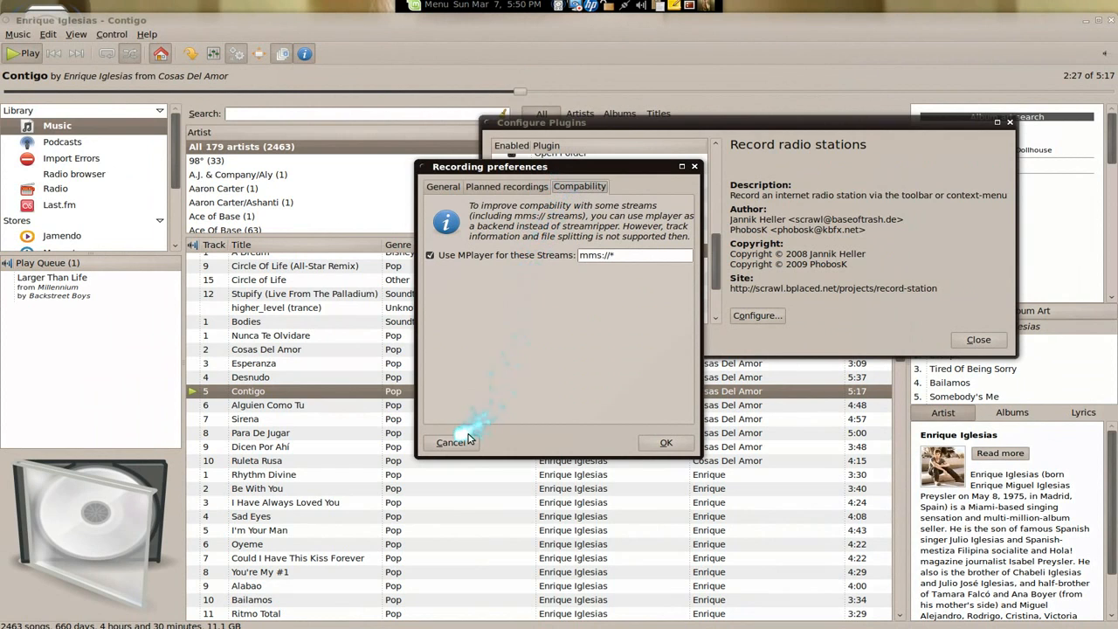
{"action": "left_click", "coordinate": [453, 442]}
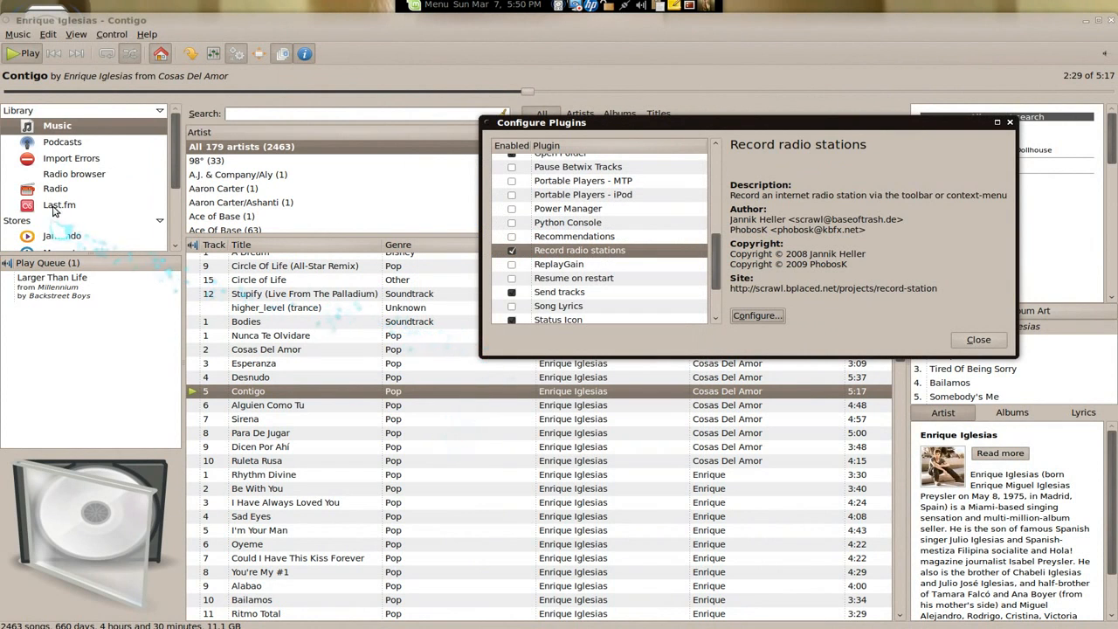
Try recording 181.FM - Star 90's from the radio browser and cancel the plugin-search prompt.
{"action": "left_click", "coordinate": [55, 188]}
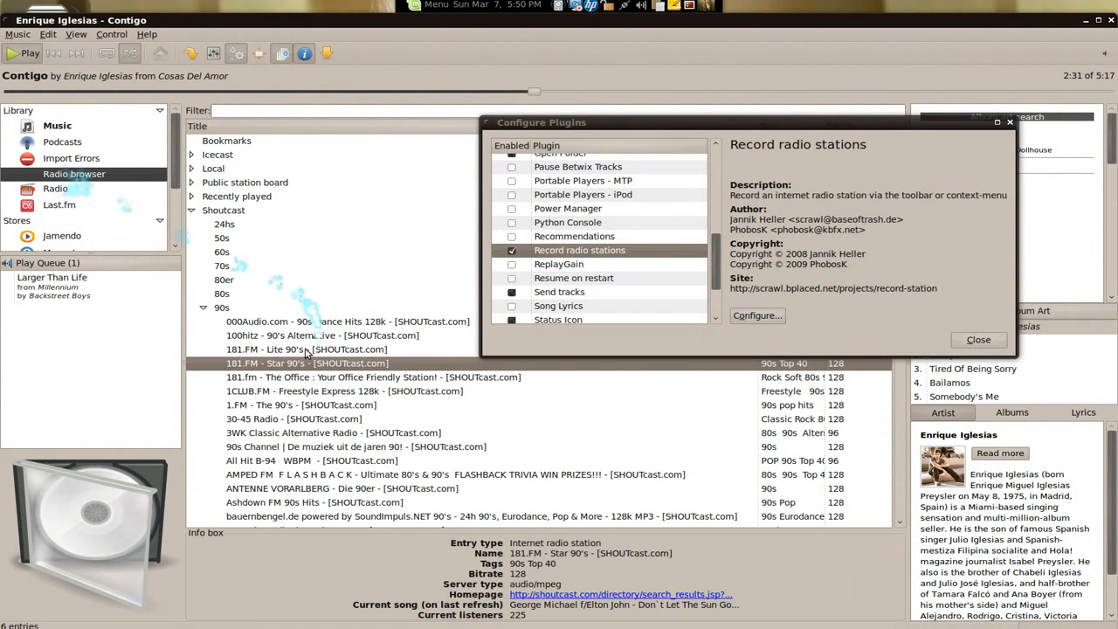
{"action": "mouse_move", "coordinate": [620, 157]}
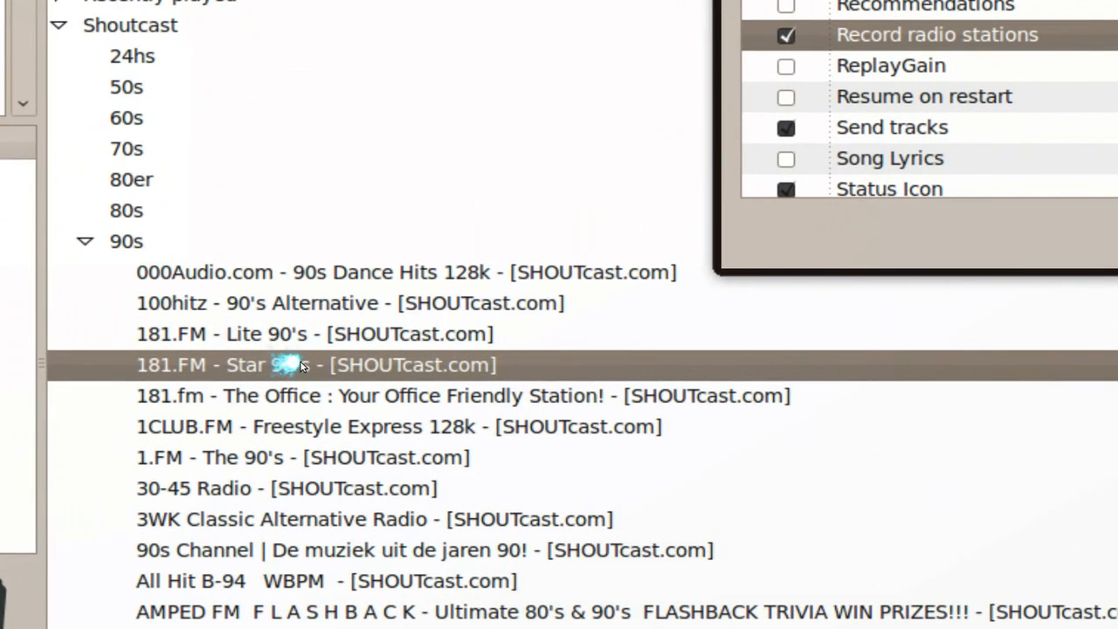
{"action": "right_click", "coordinate": [289, 364]}
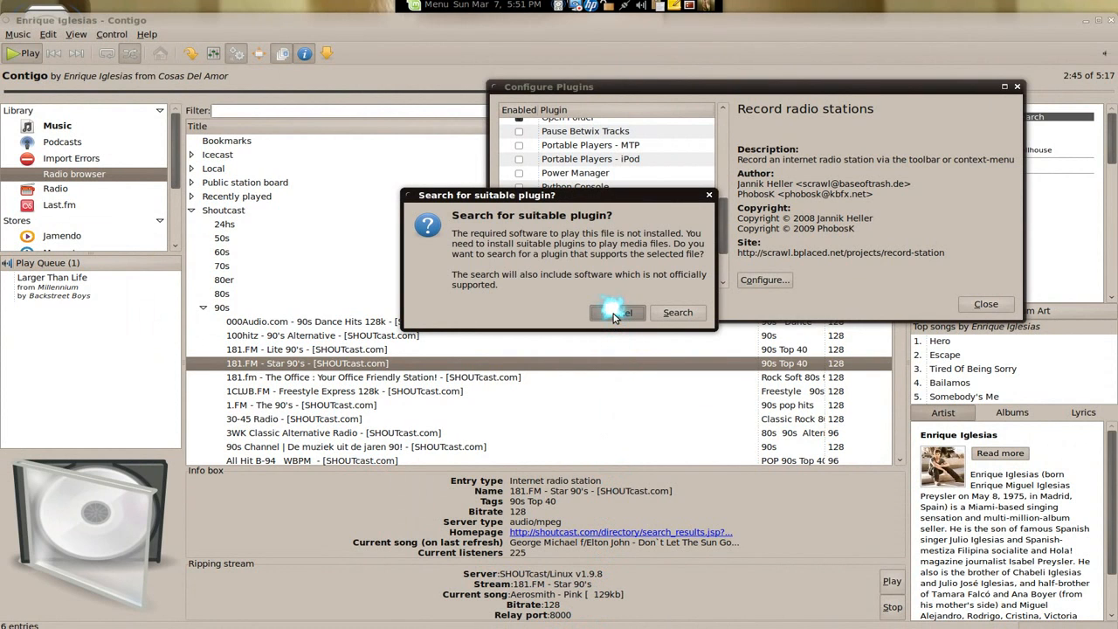
{"action": "left_click", "coordinate": [617, 312]}
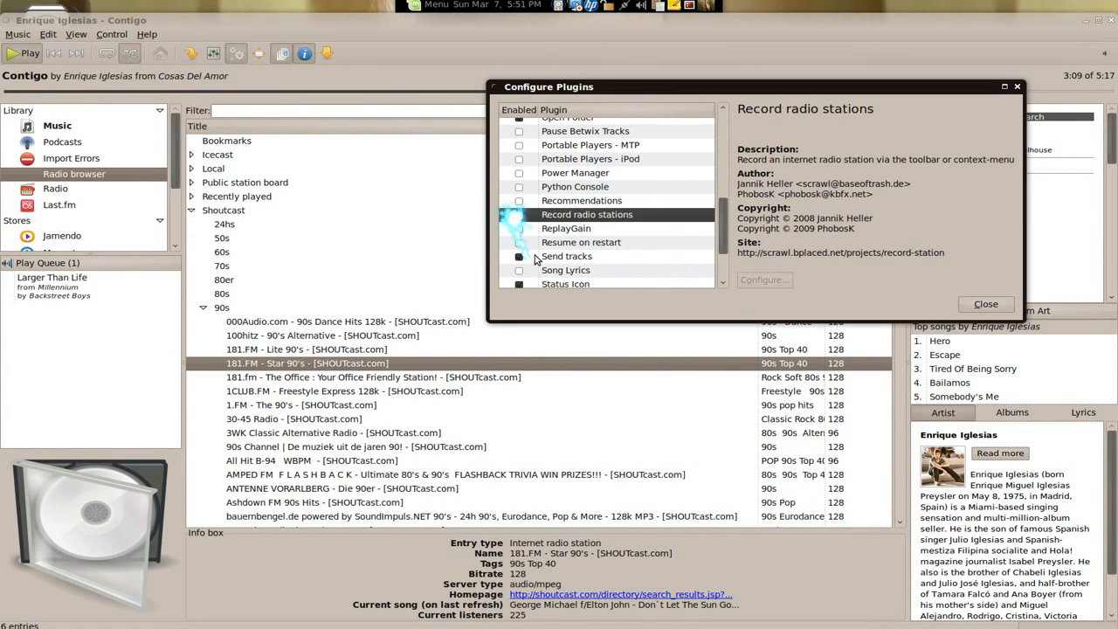
Review ReplayGain's details and enable the Send tracks plugin.
{"action": "left_click", "coordinate": [566, 228]}
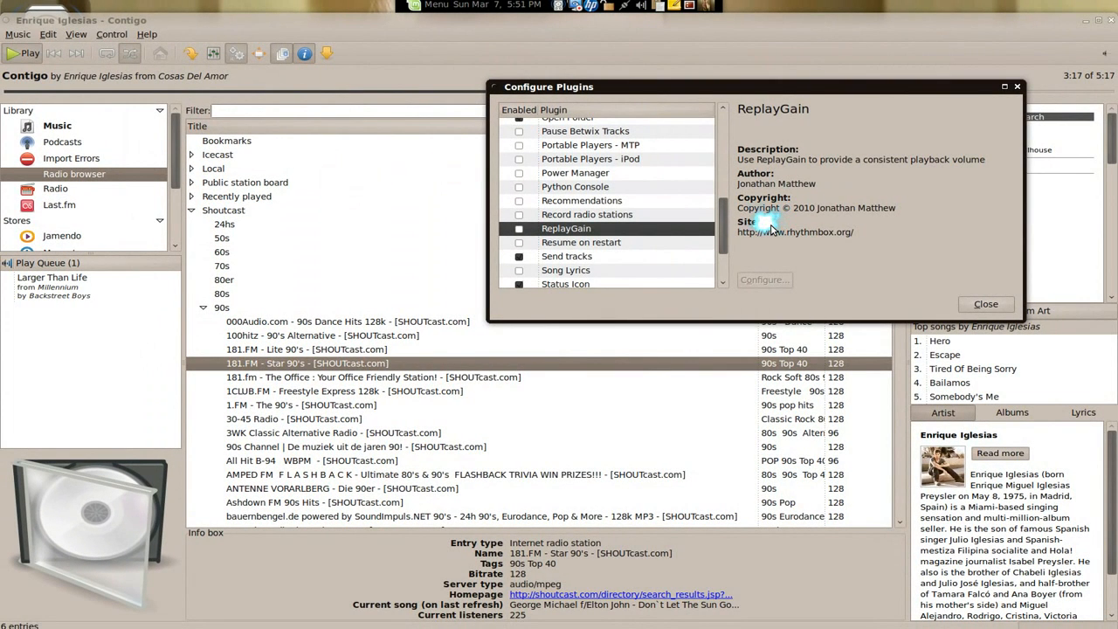
{"action": "mouse_move", "coordinate": [767, 225]}
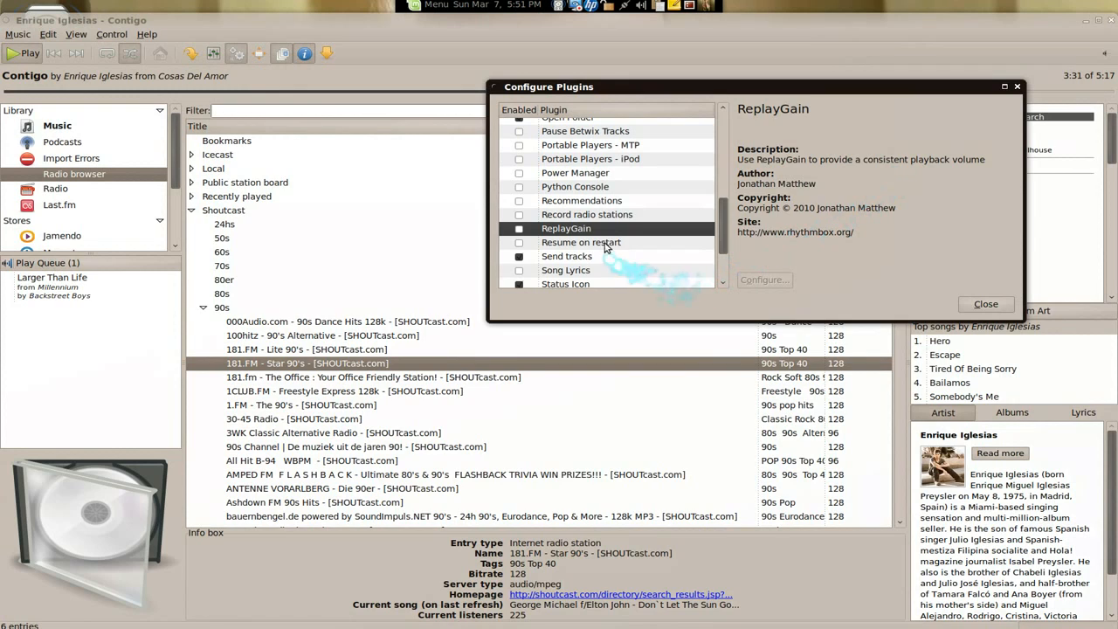
{"action": "left_click", "coordinate": [581, 241]}
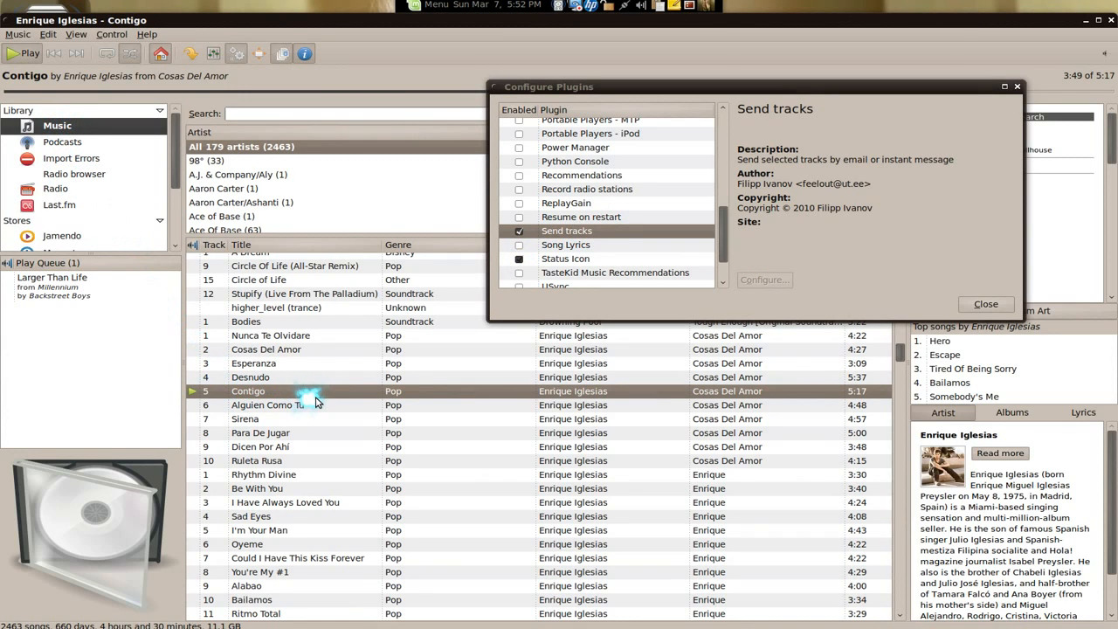
{"action": "mouse_move", "coordinate": [312, 402]}
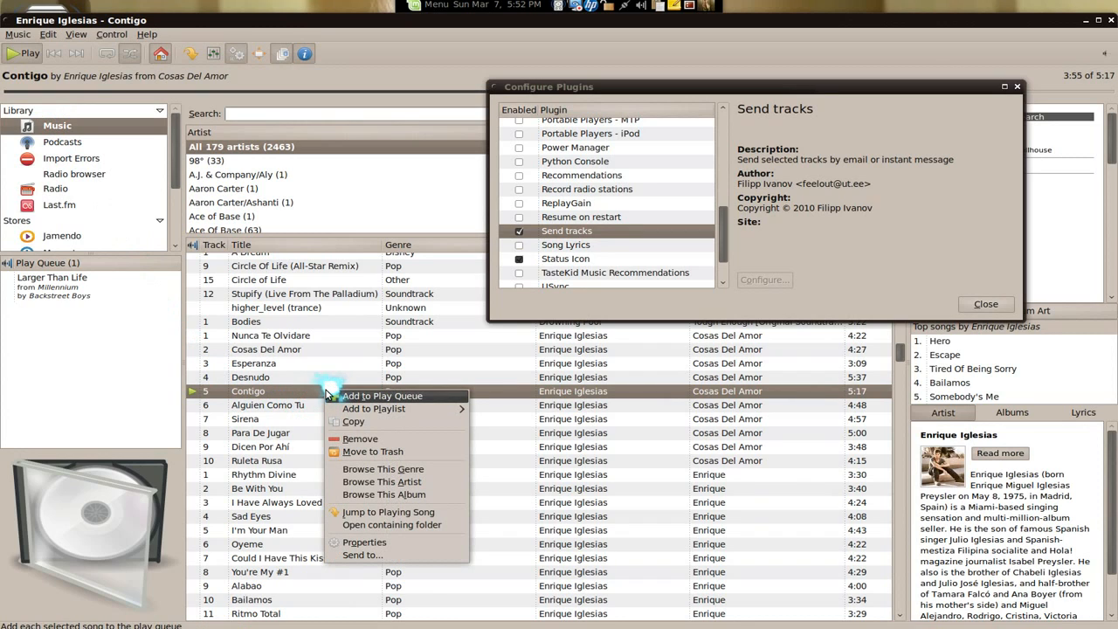
{"action": "mouse_move", "coordinate": [360, 438]}
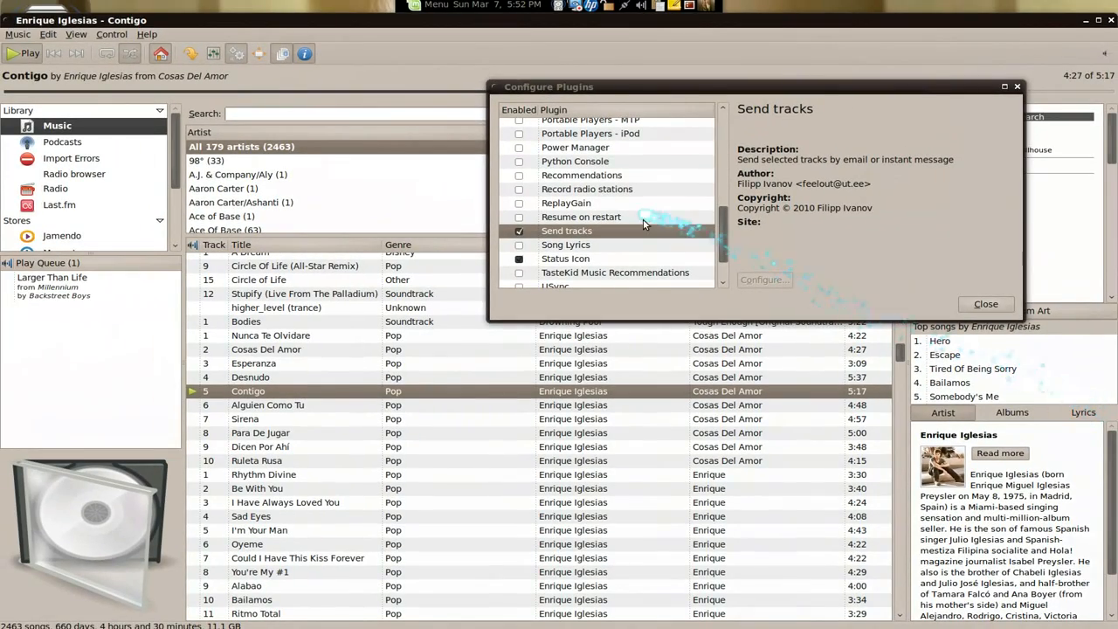
{"action": "mouse_move", "coordinate": [633, 247]}
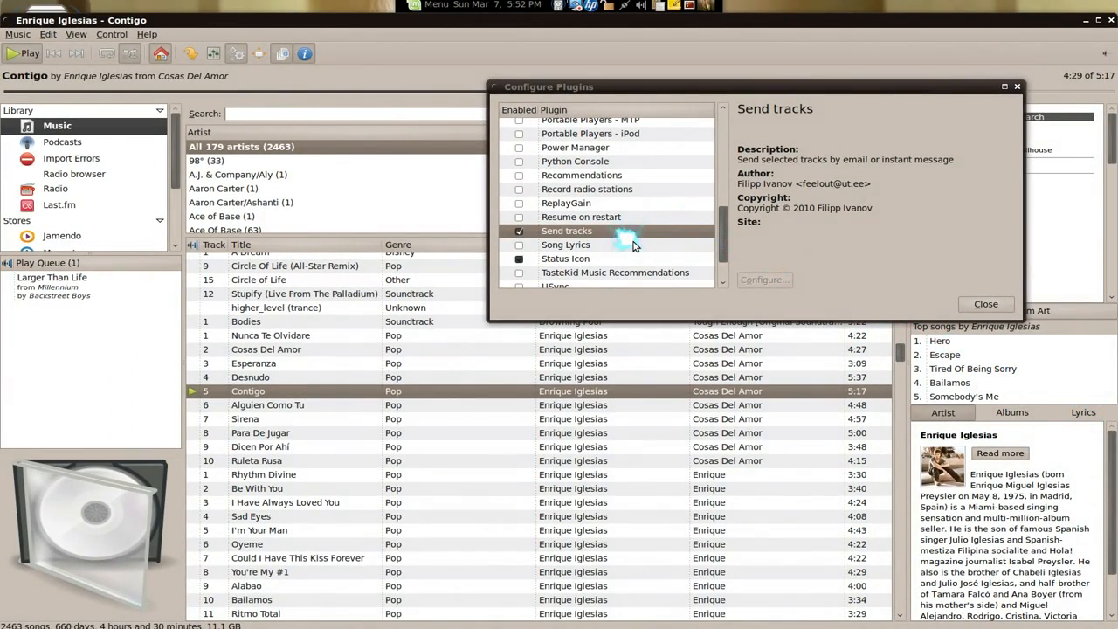
Enable TasteKid Music Recommendations and request recommendations for the current song.
{"action": "scroll", "scroll_direction": "down", "scroll_amount": 3}
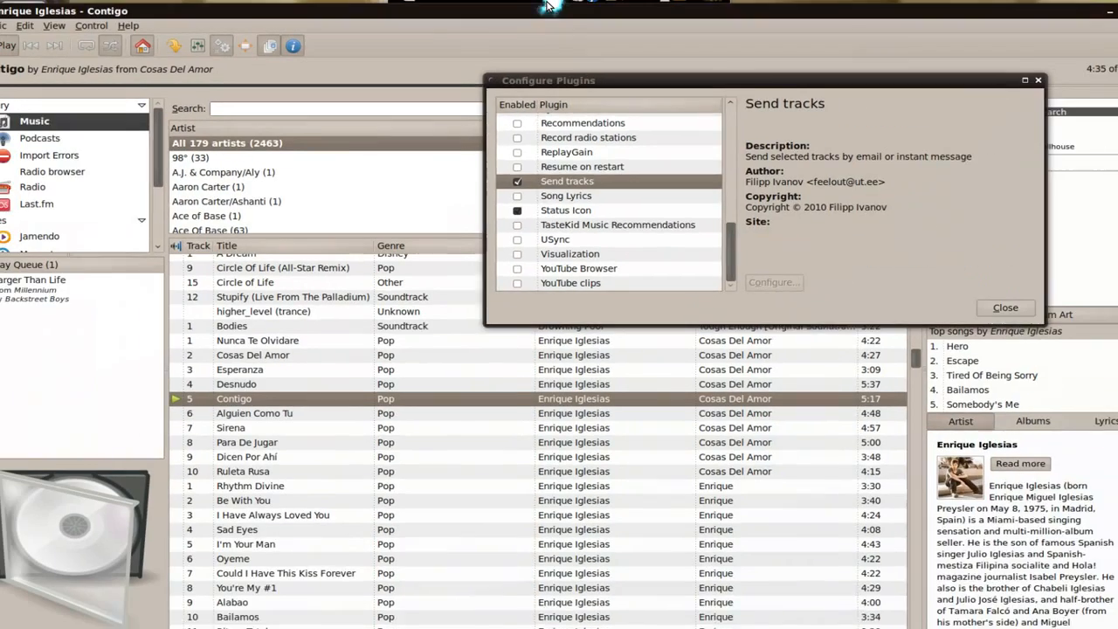
{"action": "left_click", "coordinate": [618, 225]}
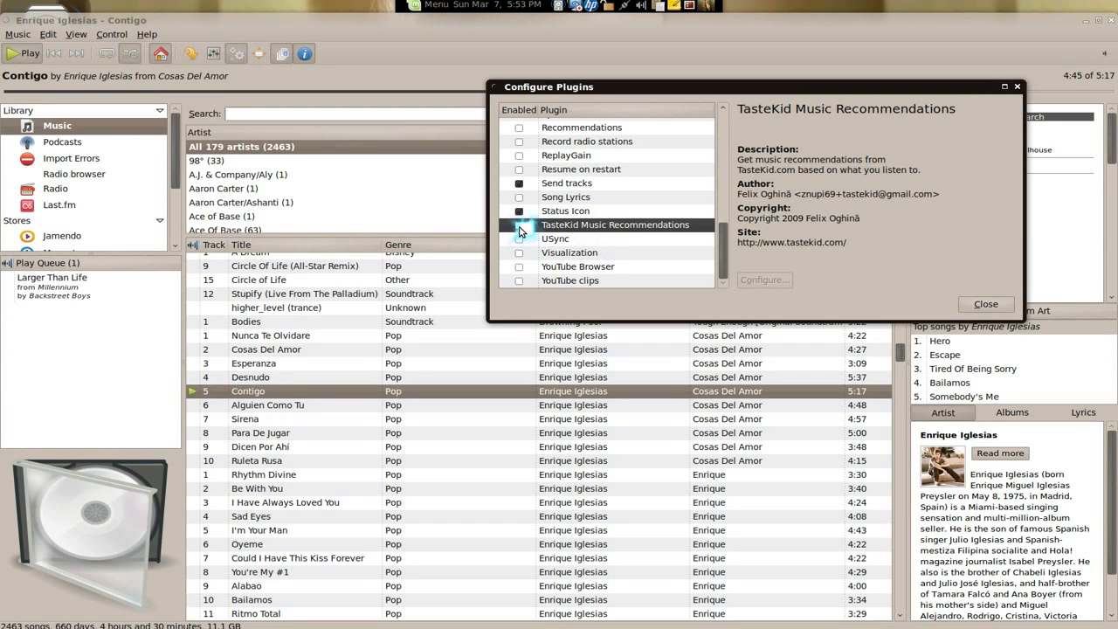
{"action": "left_click", "coordinate": [520, 211]}
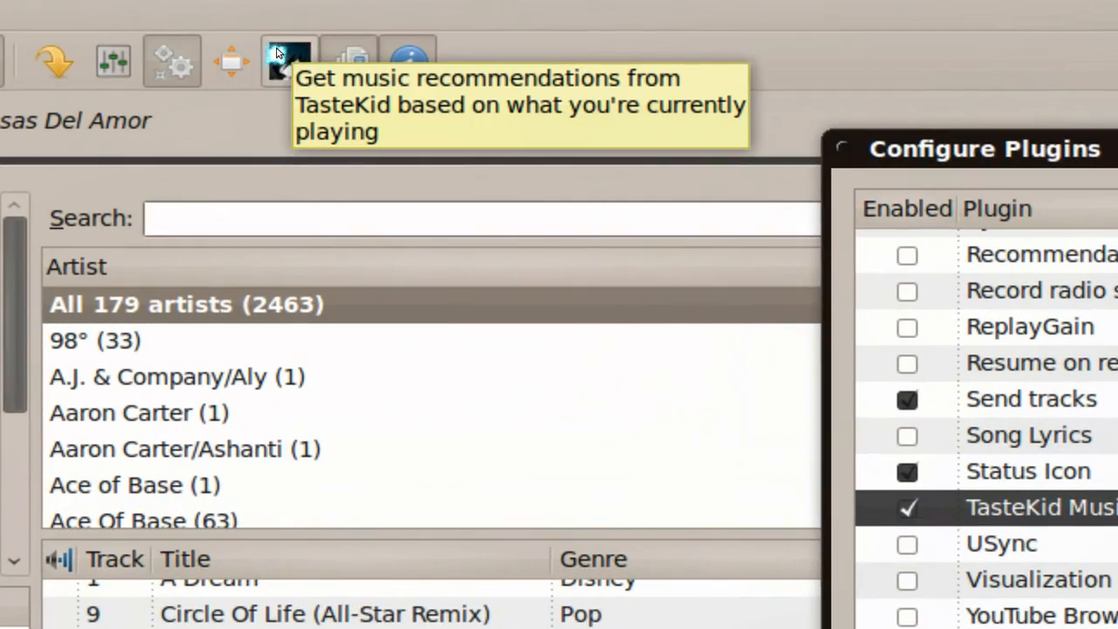
{"action": "left_click", "coordinate": [288, 54]}
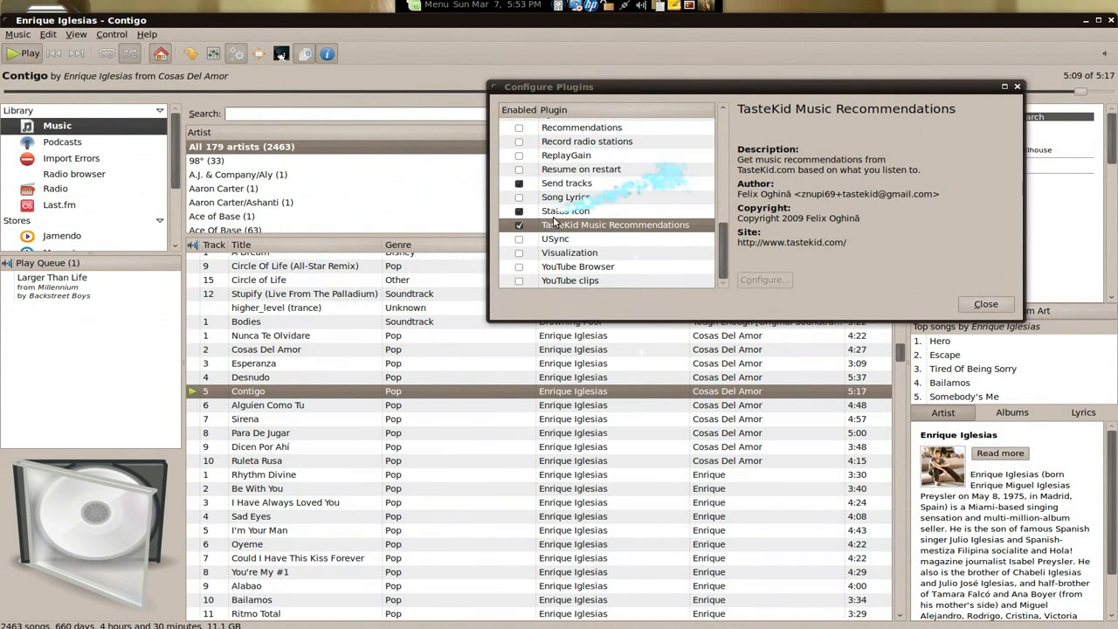
Disable the TasteKid Music Recommendations plugin again.
{"action": "left_click", "coordinate": [519, 225]}
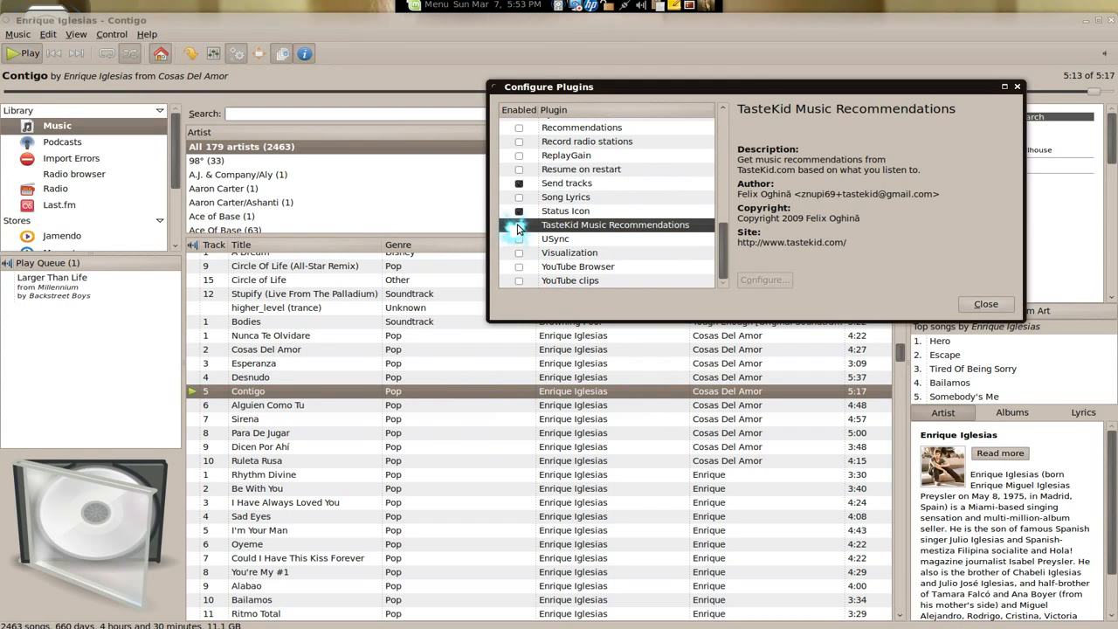
{"action": "left_click", "coordinate": [556, 239]}
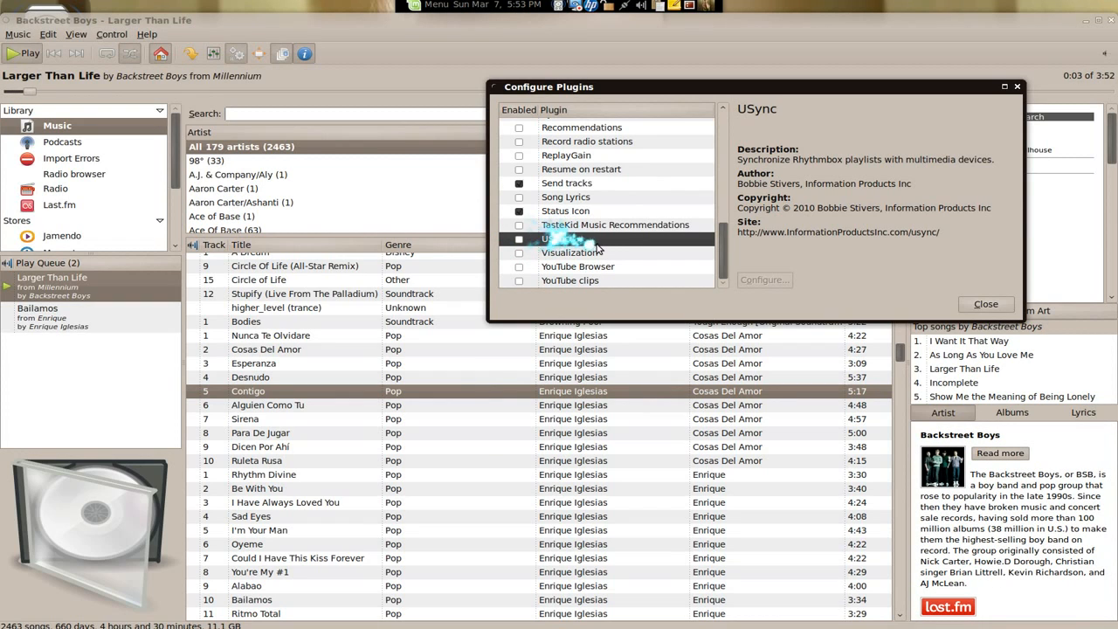
Toggle the Visualization plugin's Enabled checkbox several times, leaving it enabled.
{"action": "left_click", "coordinate": [571, 252]}
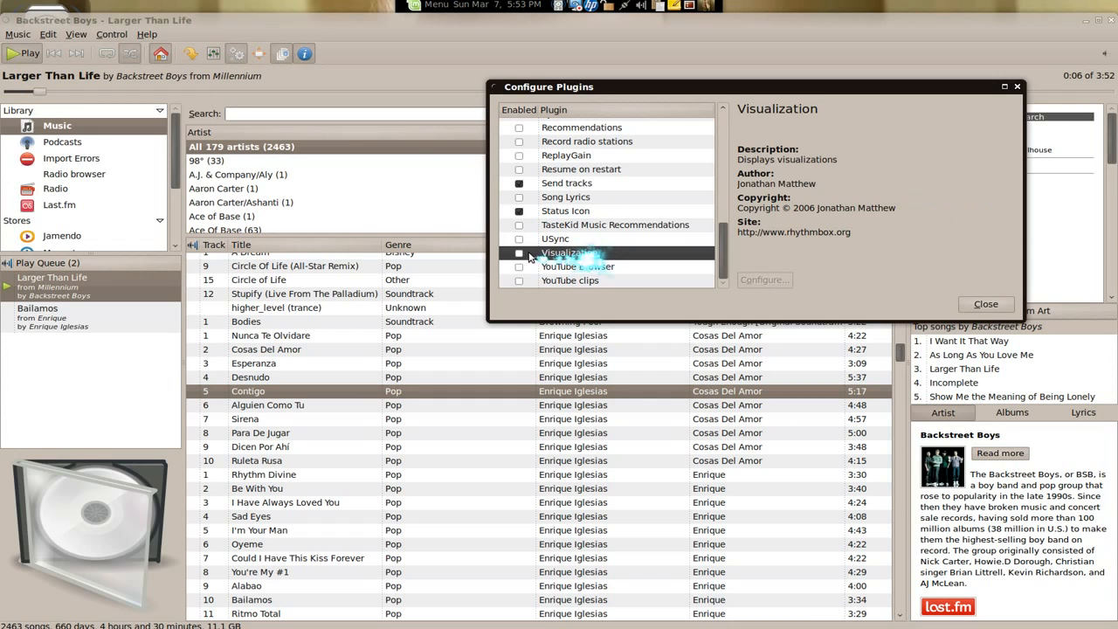
{"action": "left_click", "coordinate": [519, 253]}
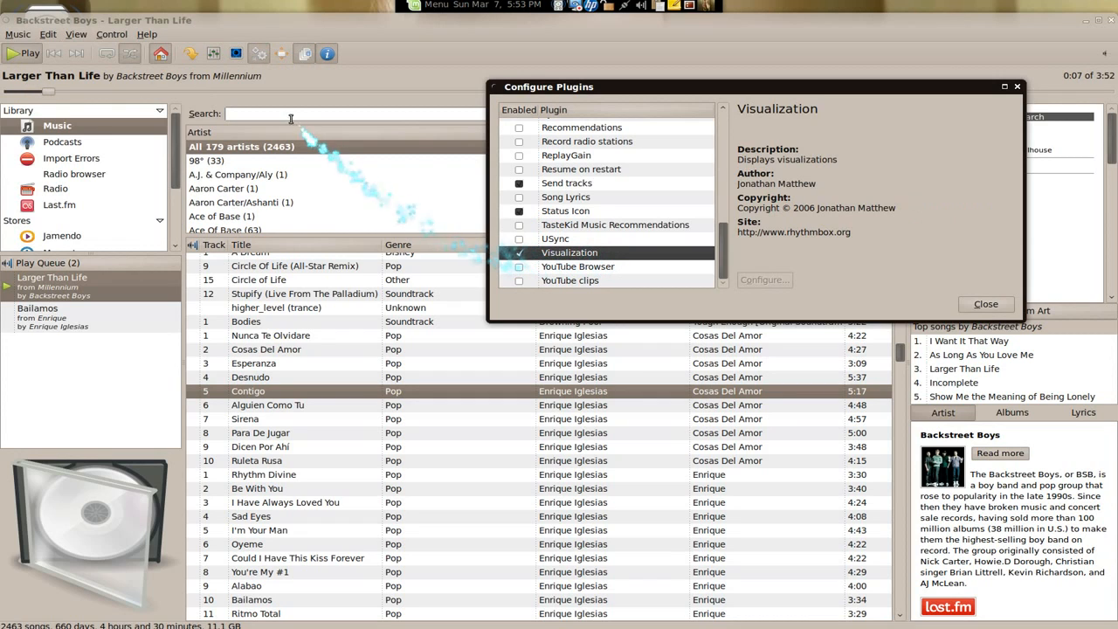
{"action": "left_click", "coordinate": [519, 252]}
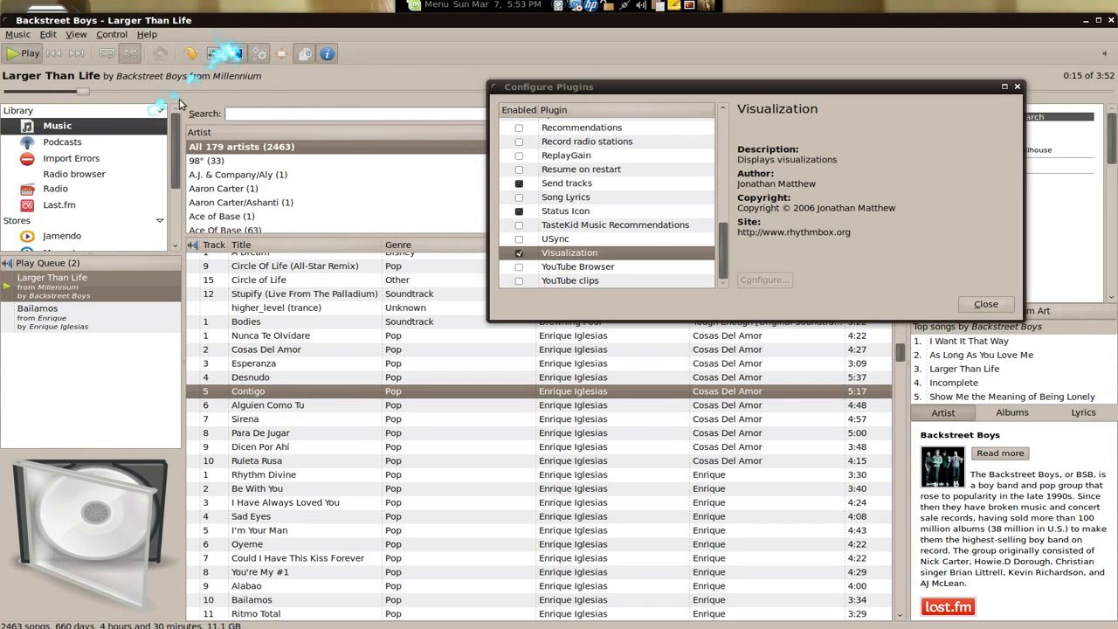
{"action": "mouse_move", "coordinate": [236, 54]}
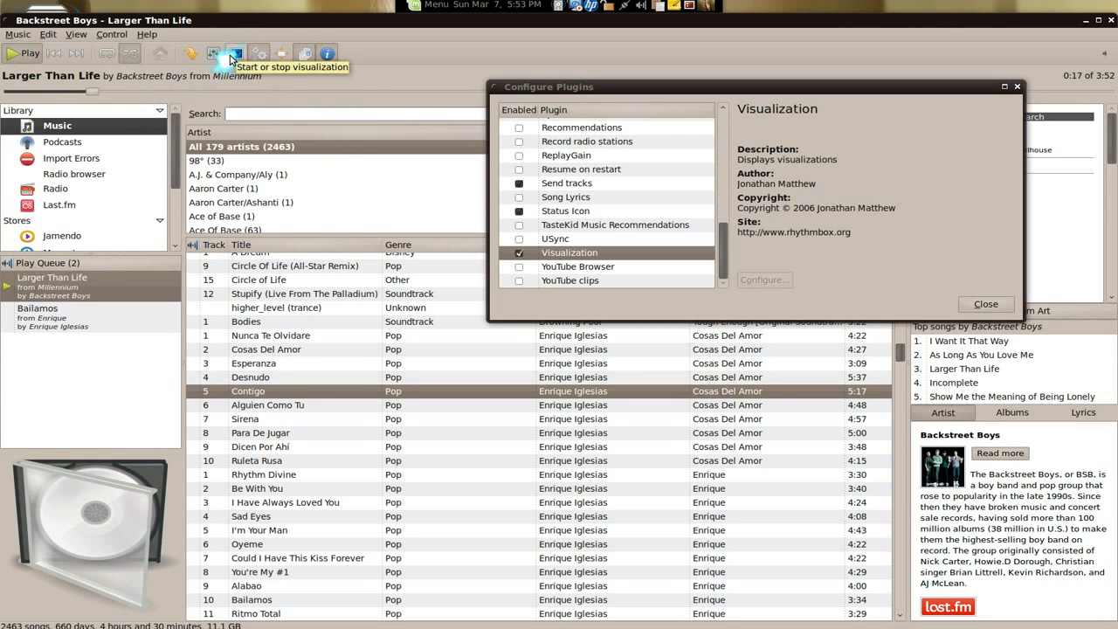
{"action": "left_click", "coordinate": [519, 252]}
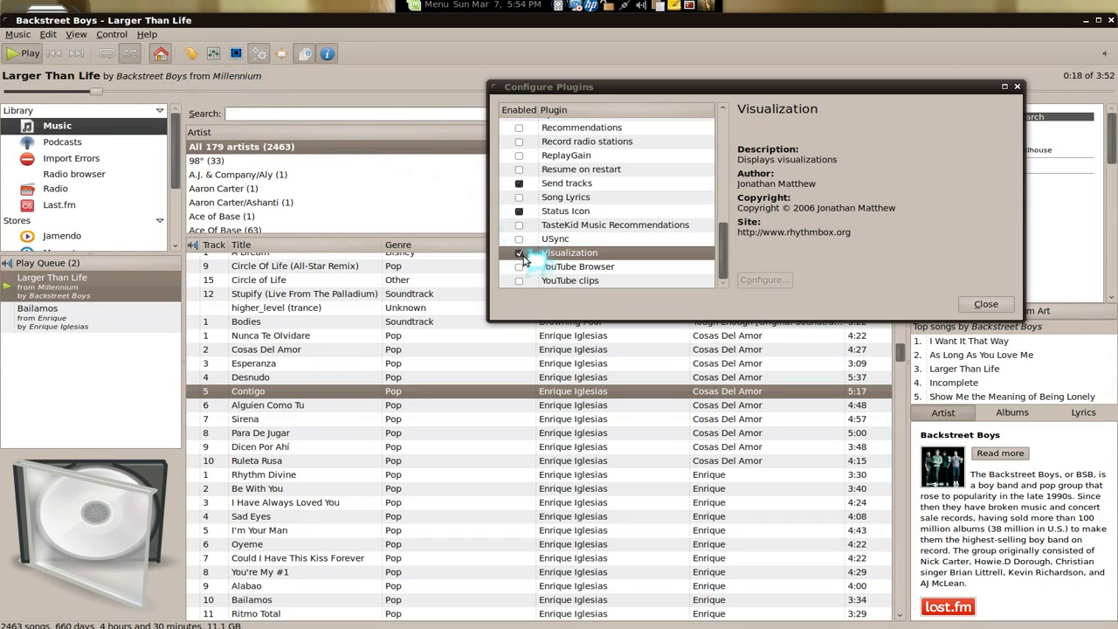
{"action": "left_click", "coordinate": [519, 252]}
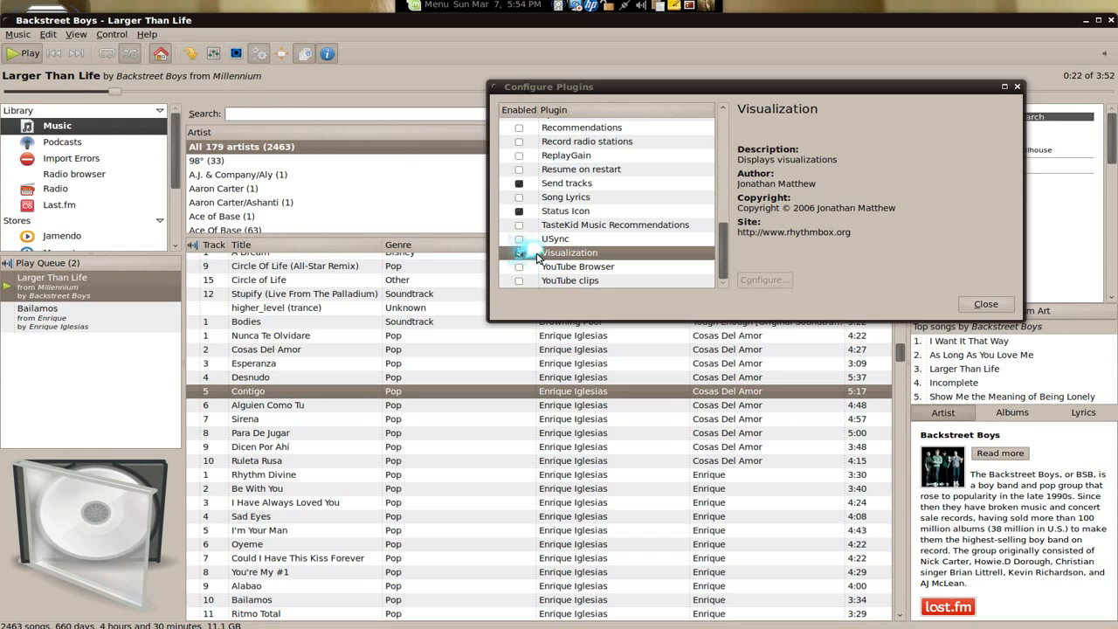
{"action": "left_click", "coordinate": [519, 252]}
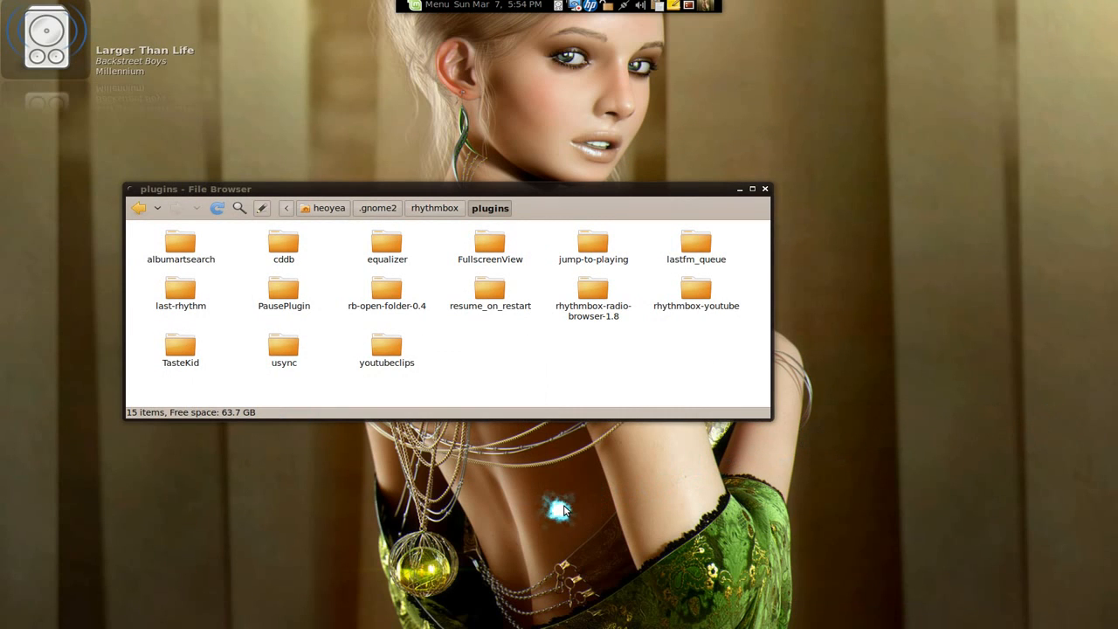
{"action": "mouse_move", "coordinate": [564, 505]}
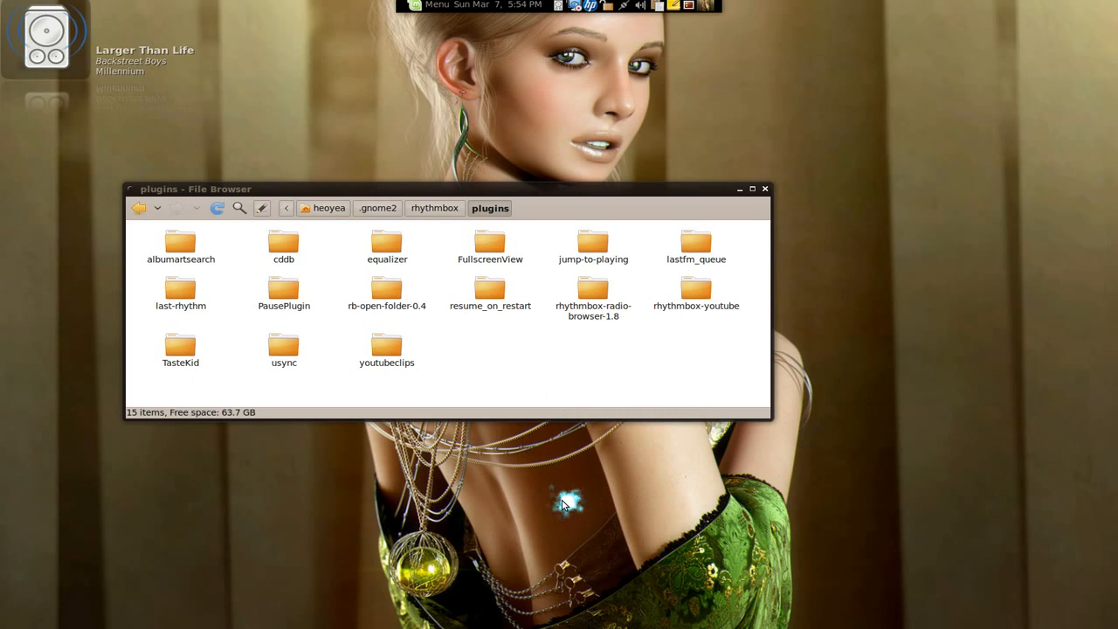
{"action": "mouse_move", "coordinate": [175, 282]}
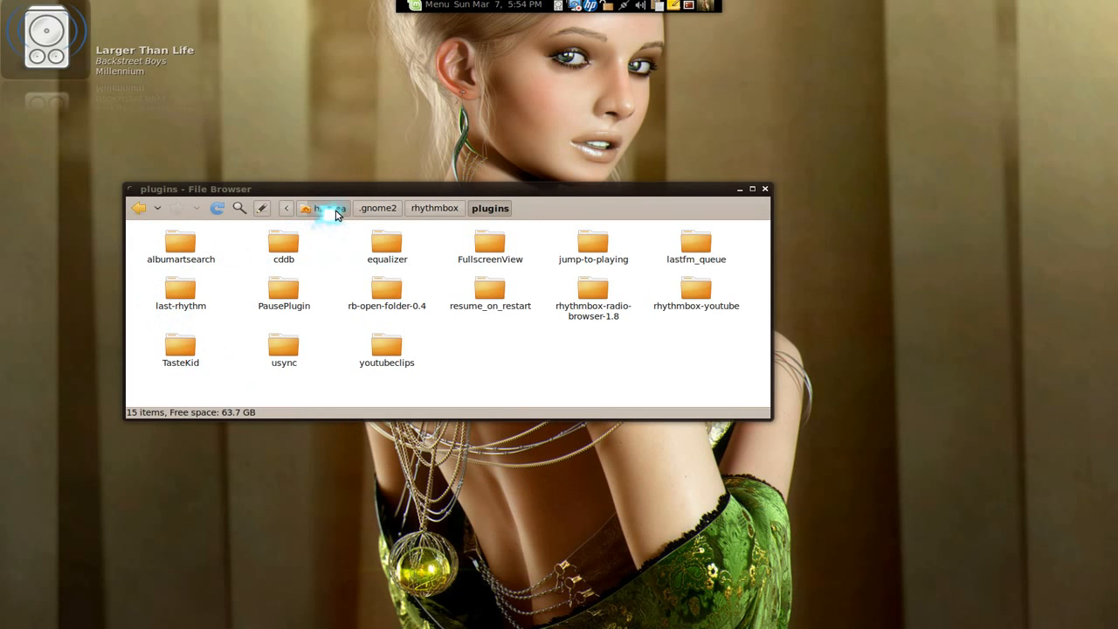
Return to the home folder, enlarge the window and show hidden files.
{"action": "left_click", "coordinate": [325, 208]}
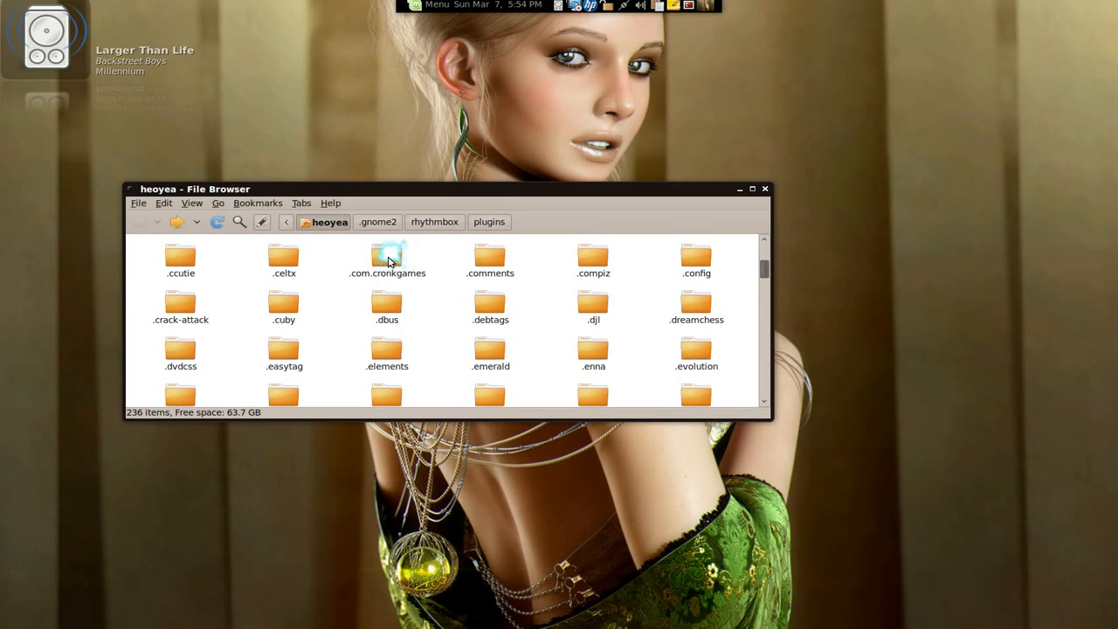
{"action": "mouse_move", "coordinate": [328, 301]}
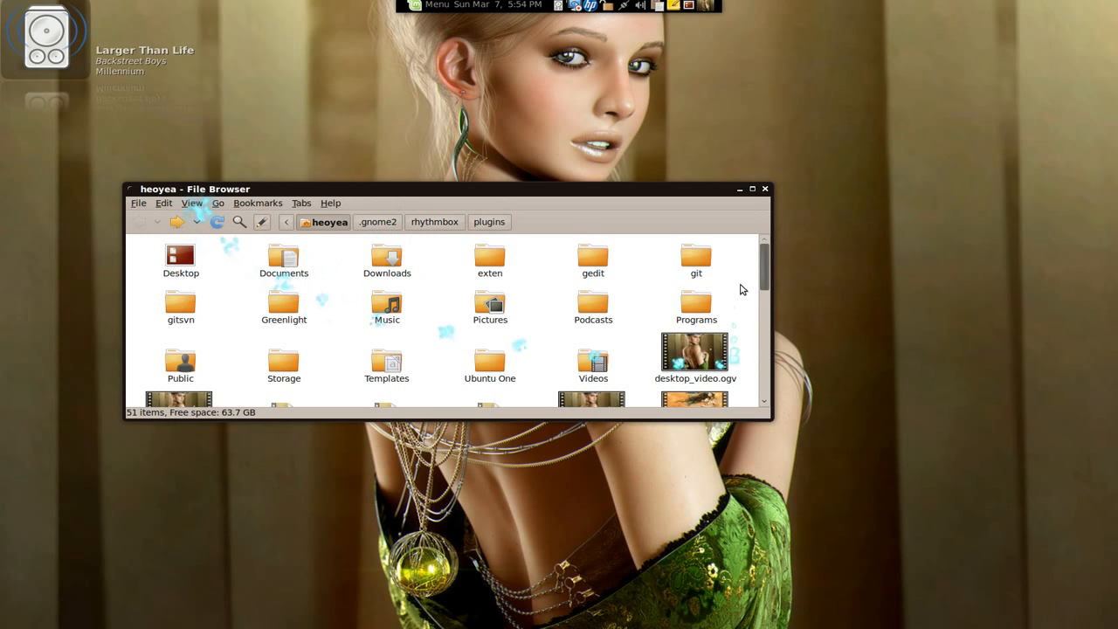
{"action": "left_click_drag", "start_coordinate": [767, 419], "coordinate": [849, 531]}
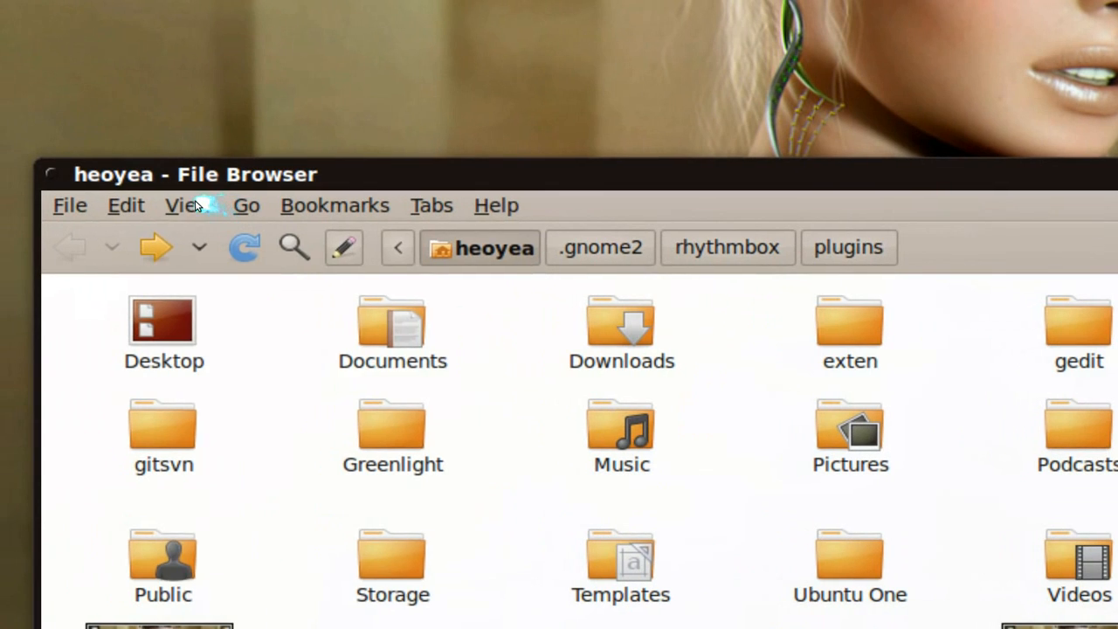
{"action": "left_click", "coordinate": [184, 205]}
{"action": "type", "text": "."}
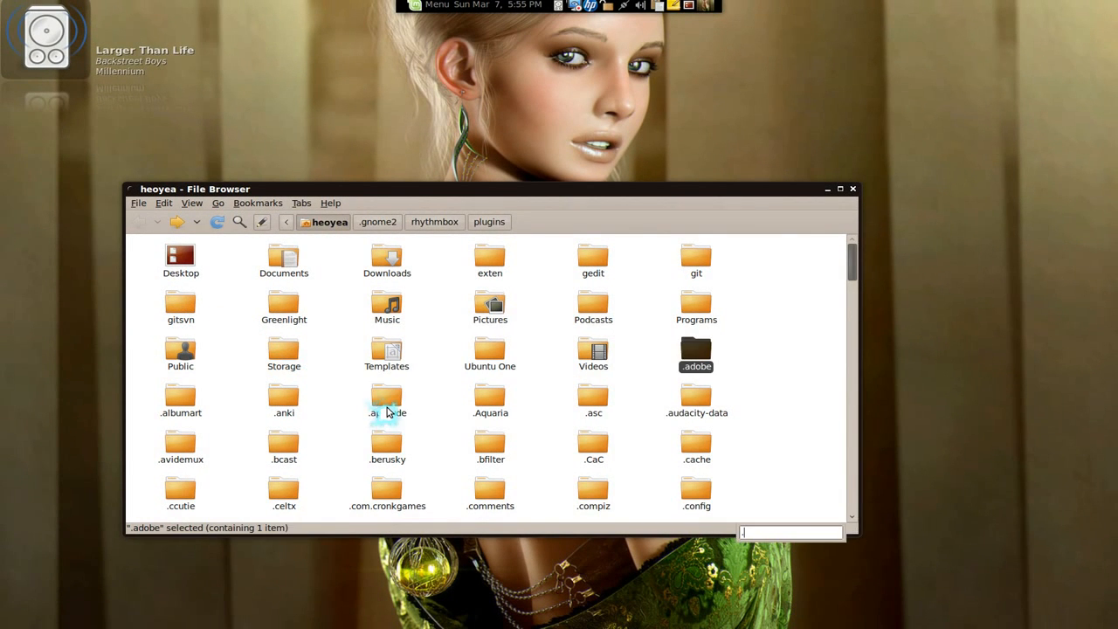
Navigate into .gnome2/rhythmbox and open its plugins subfolder.
{"action": "type", "text": "gnom"}
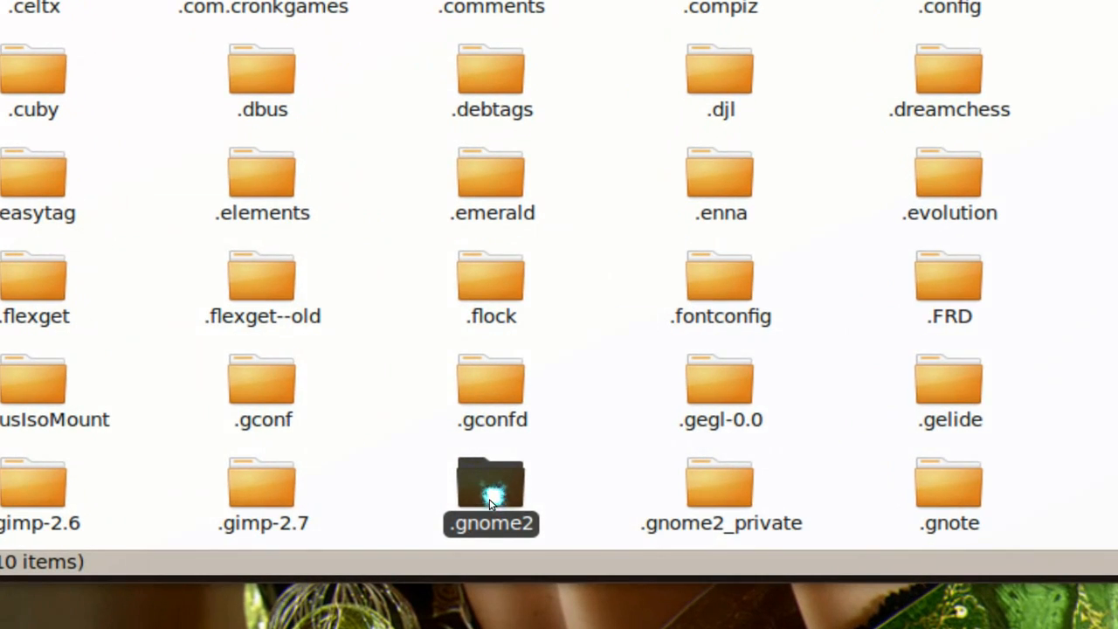
{"action": "double_click", "coordinate": [491, 485]}
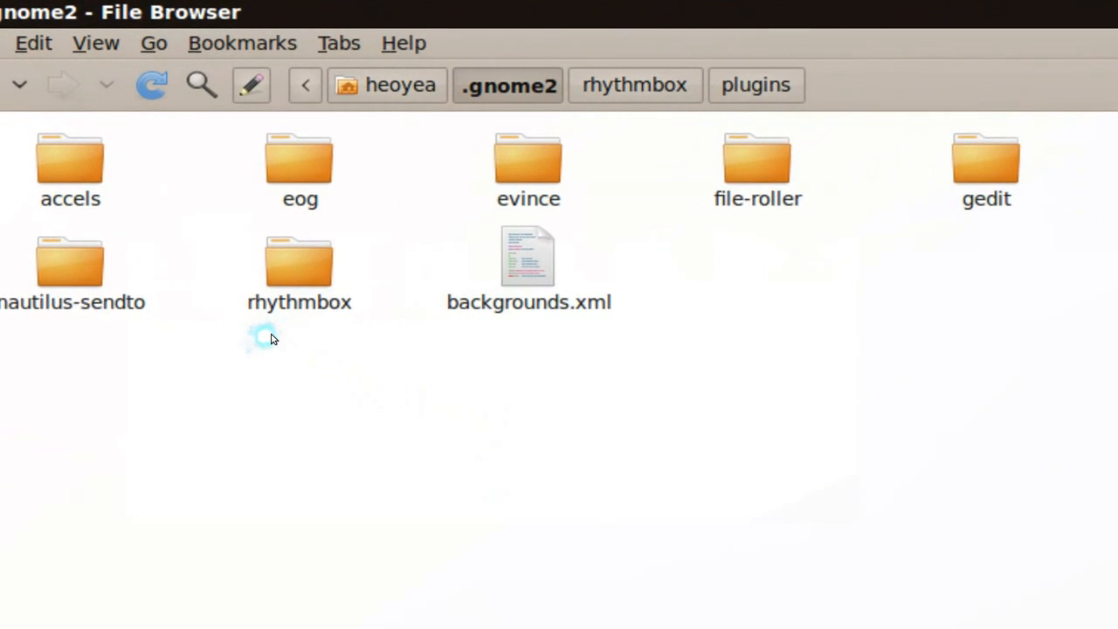
{"action": "left_click", "coordinate": [299, 262]}
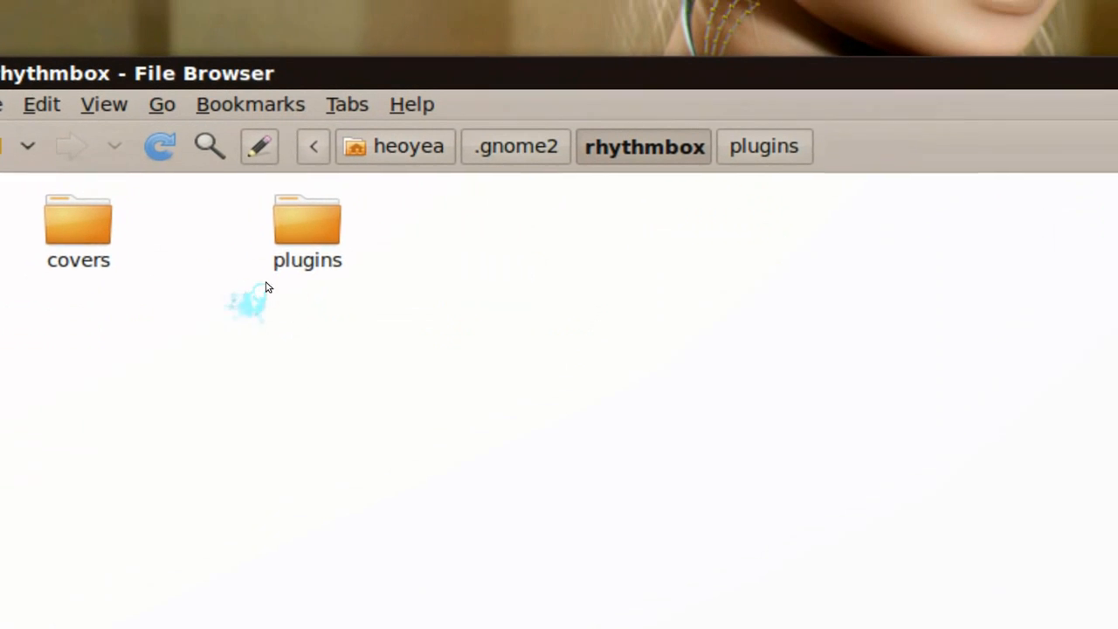
{"action": "left_click", "coordinate": [306, 227]}
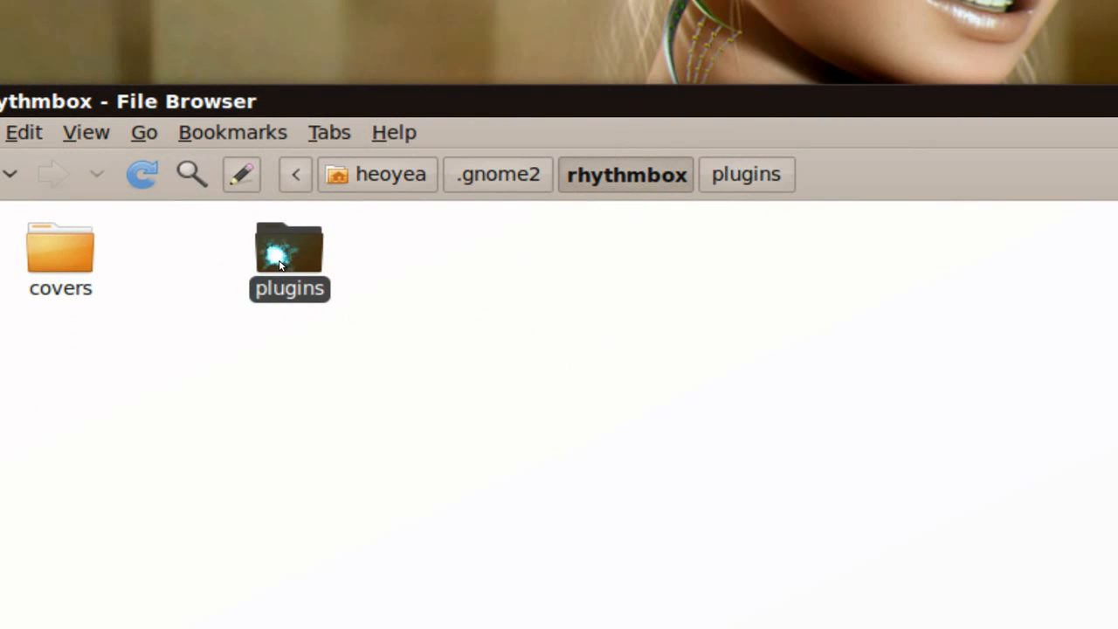
{"action": "double_click", "coordinate": [289, 253]}
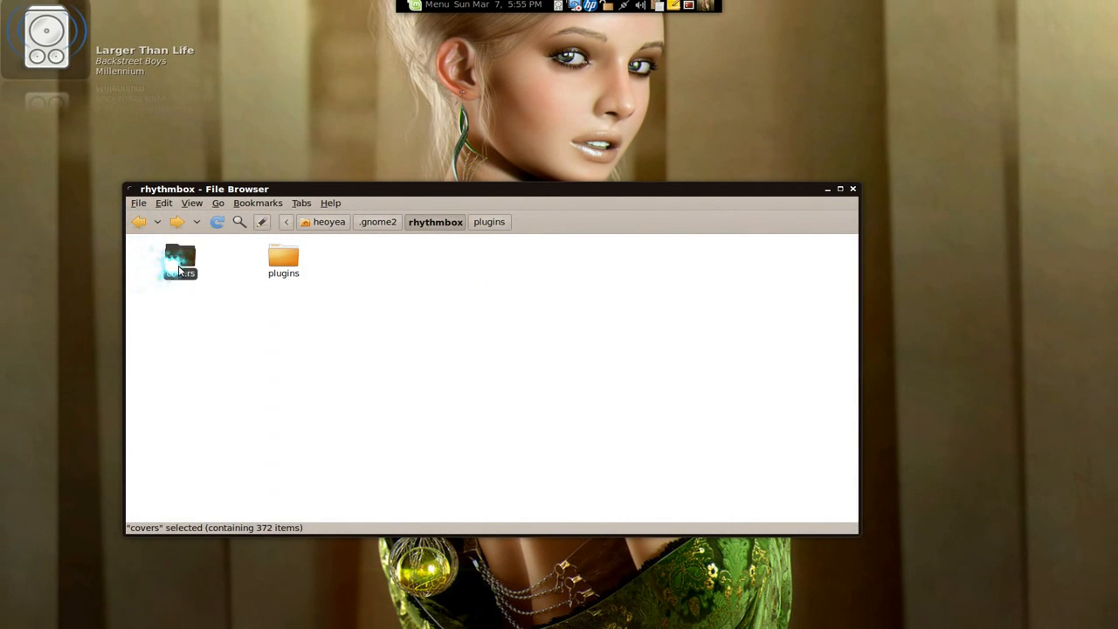
Open the covers folder inside .gnome2/rhythmbox.
{"action": "double_click", "coordinate": [179, 260]}
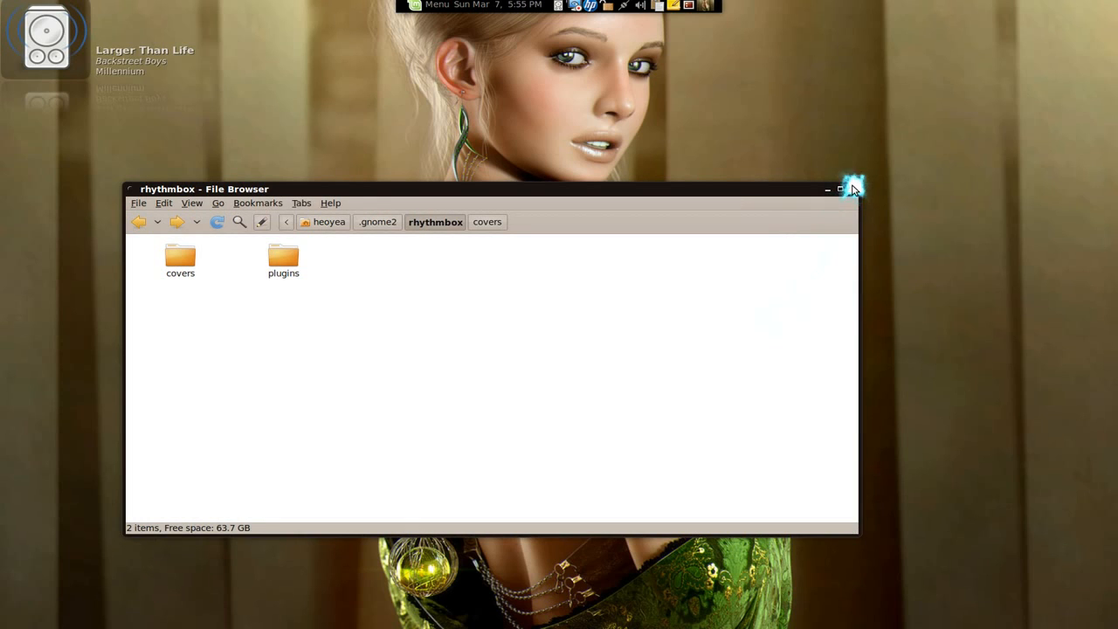
{"action": "mouse_move", "coordinate": [782, 297]}
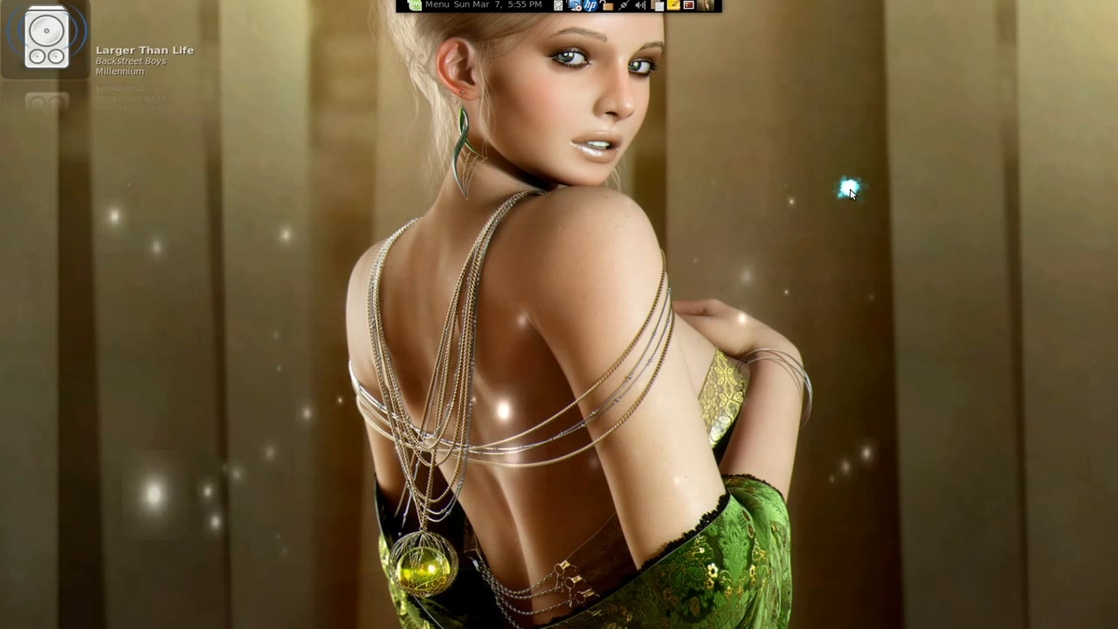
{"action": "mouse_move", "coordinate": [777, 266]}
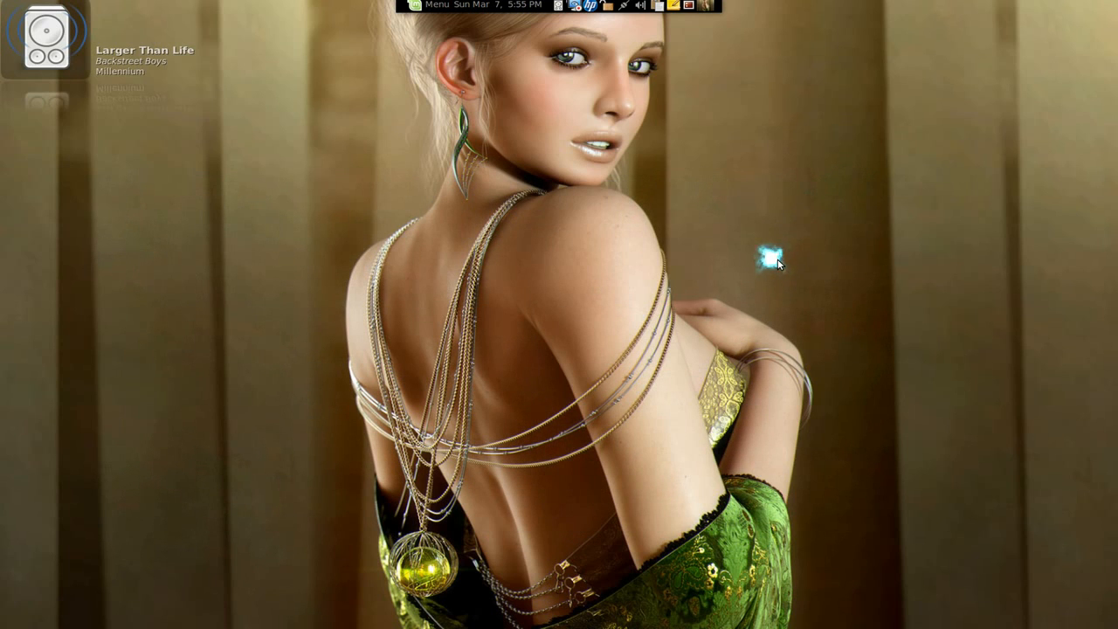